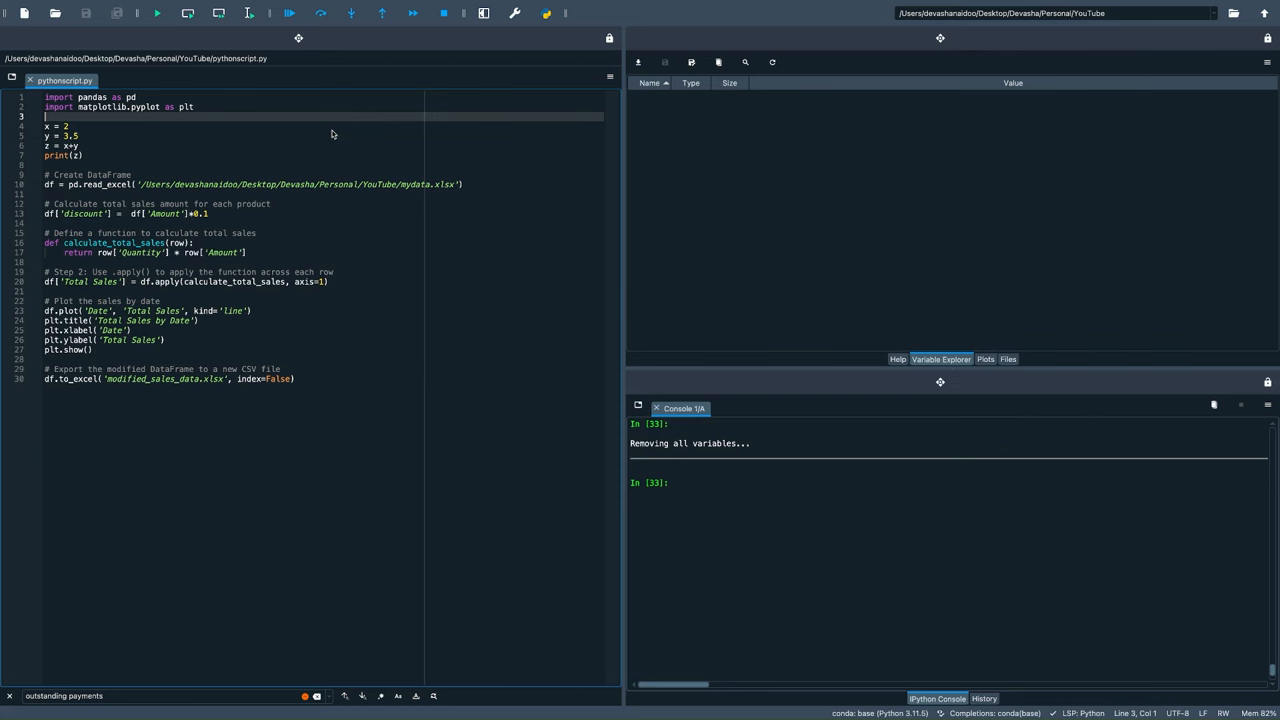
# Step: Start a new Python file and add 'import pandas as pd' as its first line
pyautogui.click(156, 12)
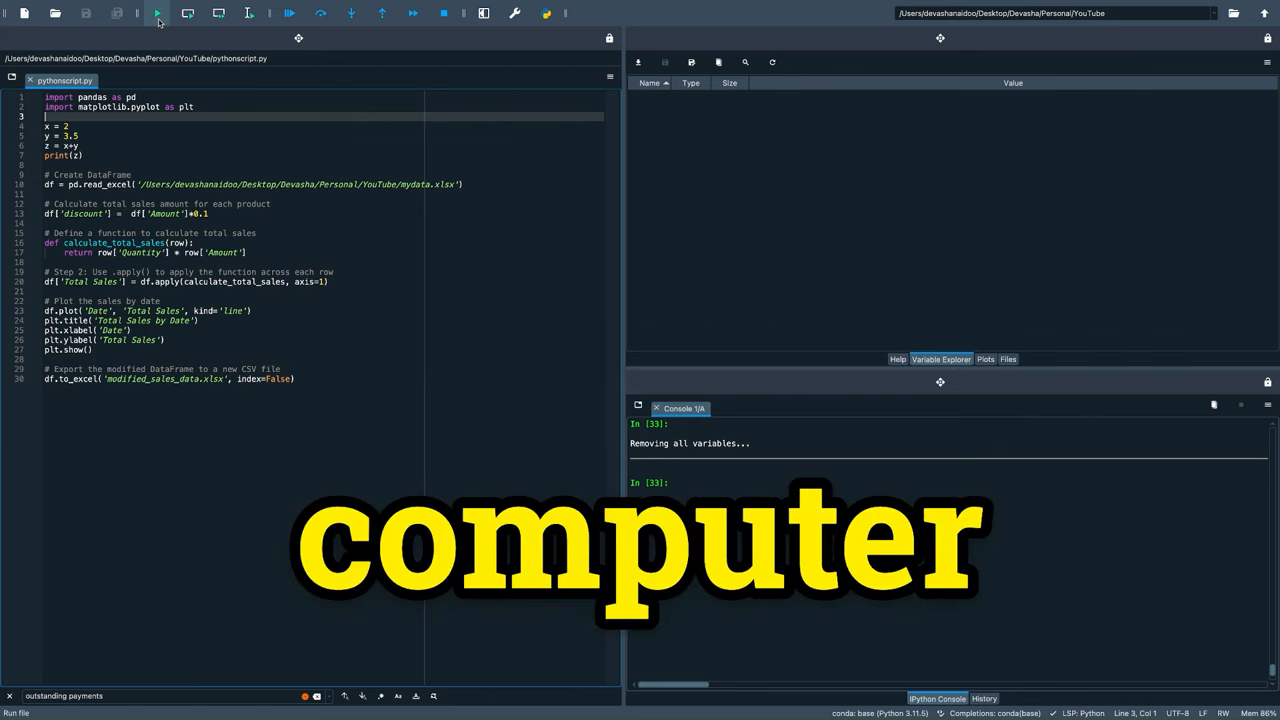
pyautogui.click(156, 12)
pyautogui.write('import pandas as pd')
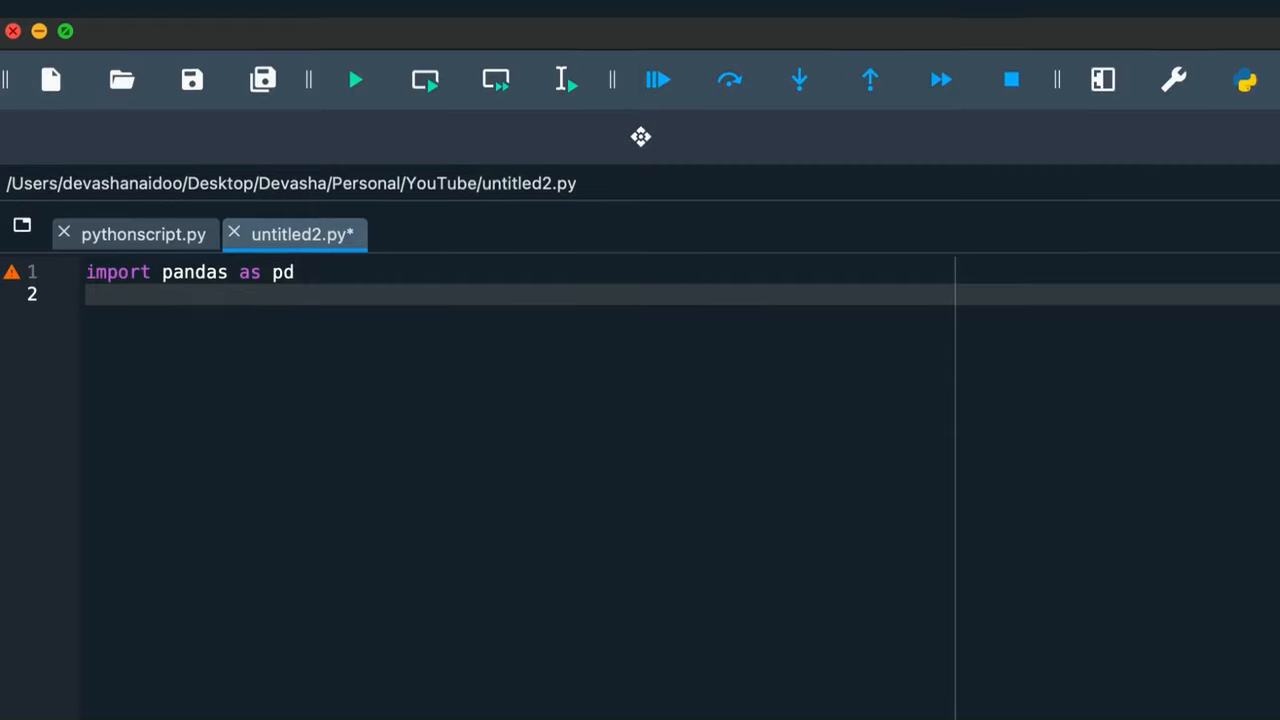
# Step: Add the matplotlib import, x = 2, y = 3.5, z = x*y and print(z), then run to show 7.0
pyautogui.write('import matplotlib.pyplot as plt')
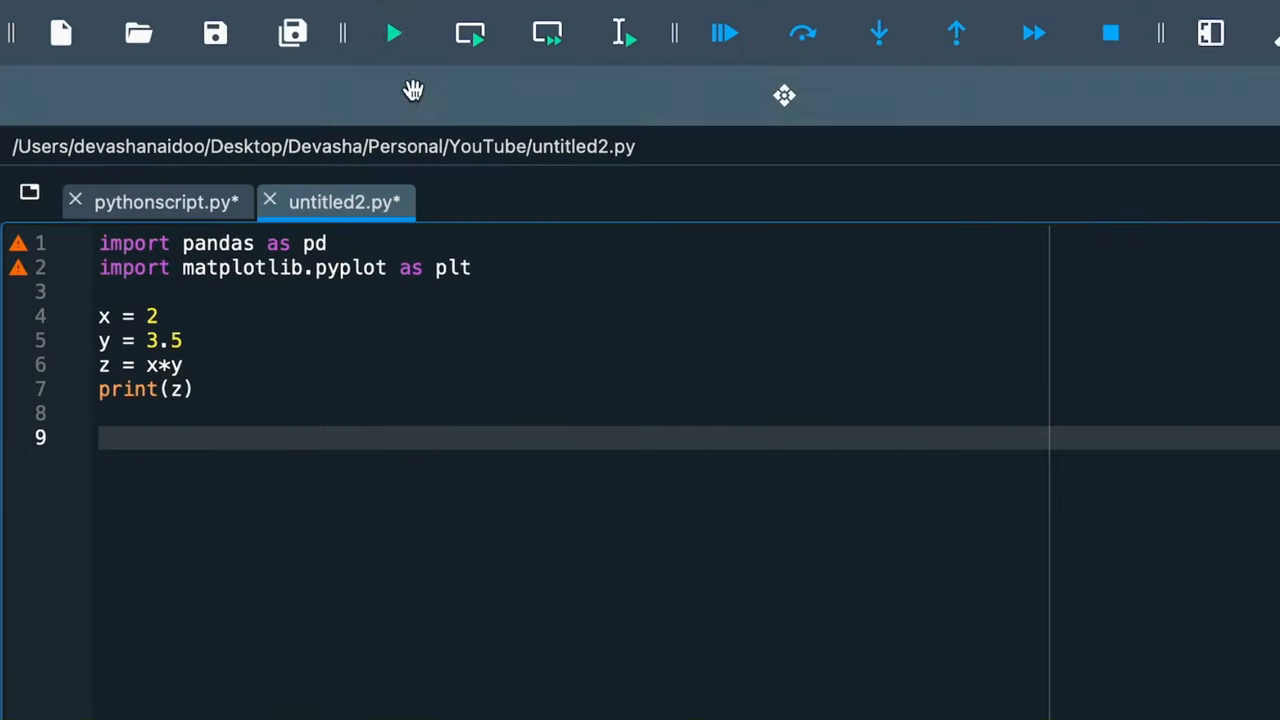
pyautogui.click(392, 32)
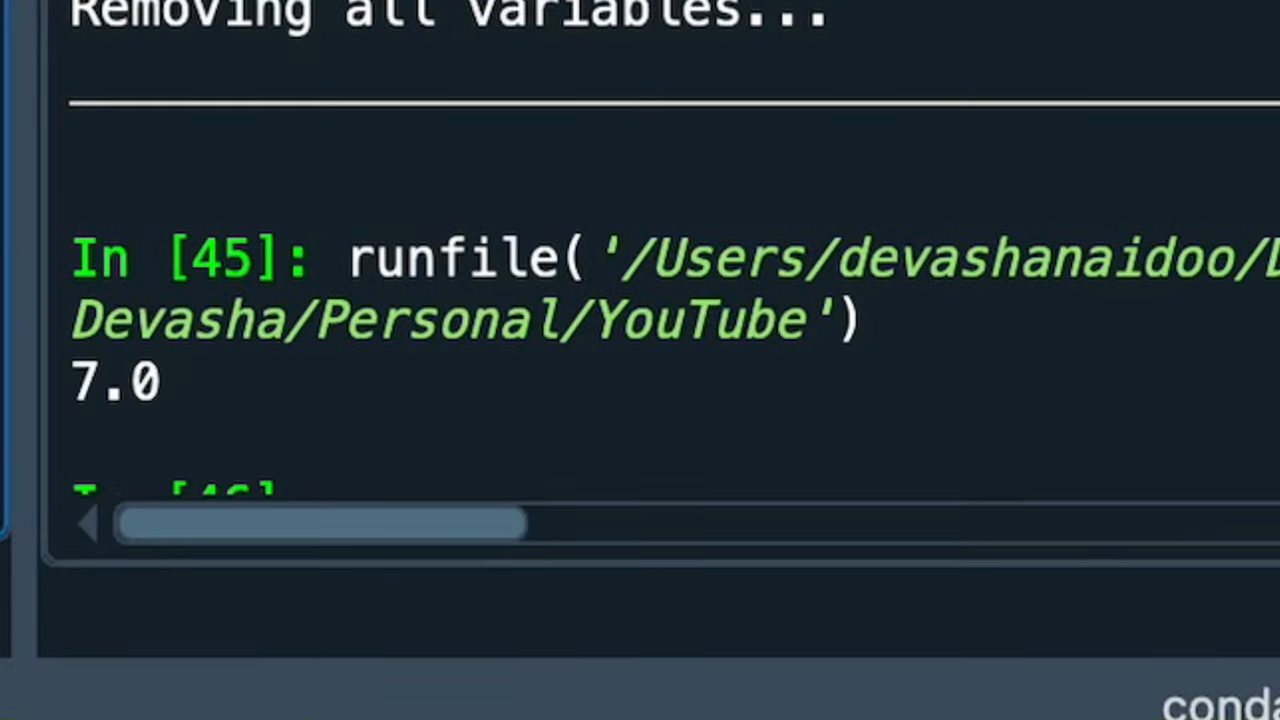